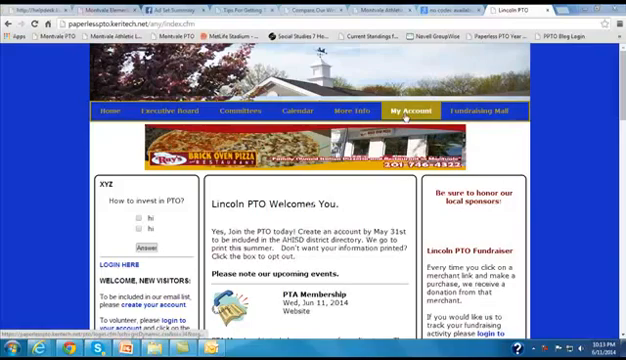
- Log in to the Lincoln PTO site as the administrator via My Account
left_click(404, 108)
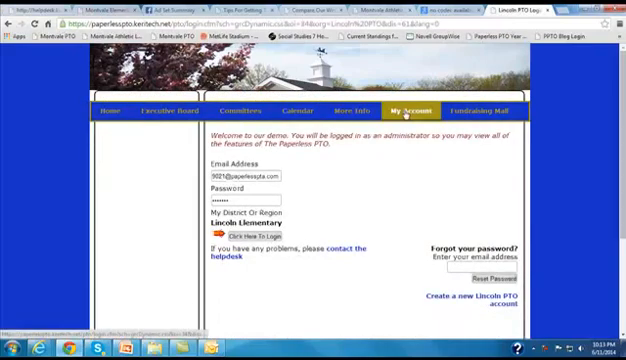
left_click(232, 232)
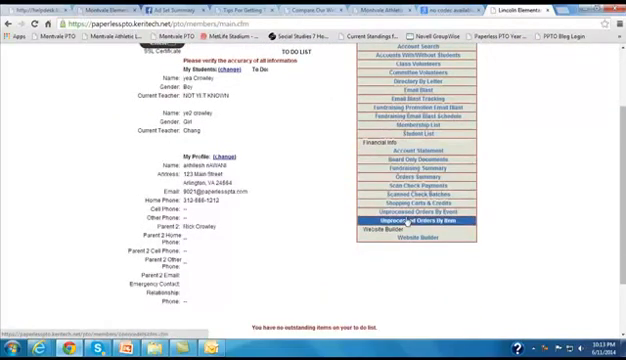
- Go to Manage Events from the admin menu to add a new item
left_click(410, 240)
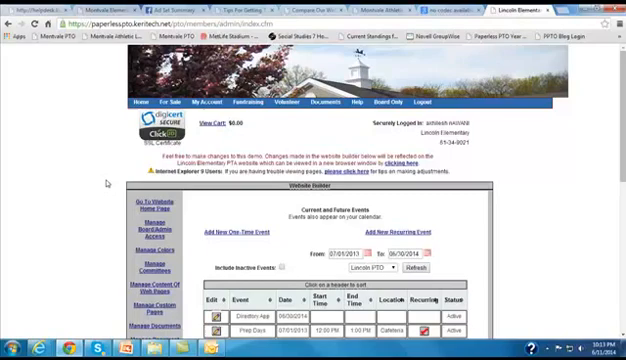
scroll("down", 3)
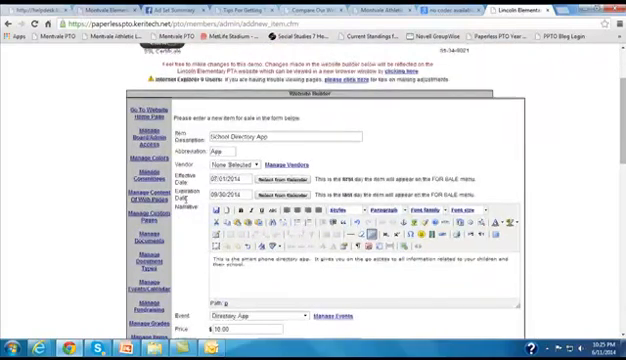
scroll("down", 3)
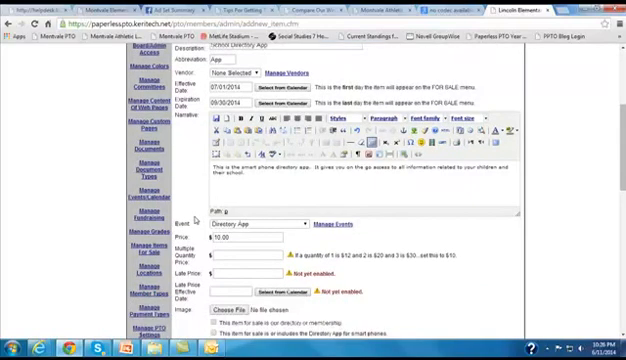
scroll("down", 3)
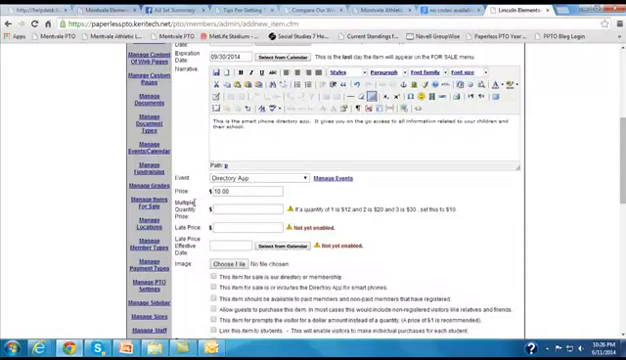
scroll("down", 3)
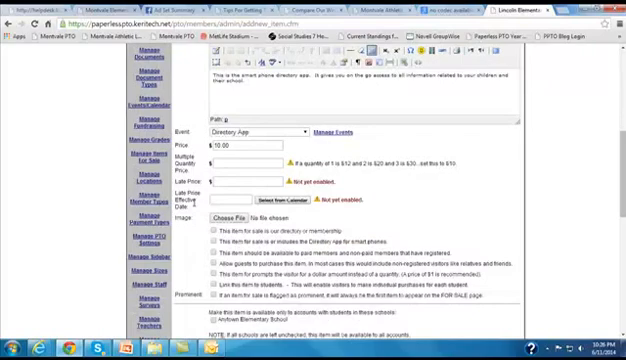
scroll("down", 3)
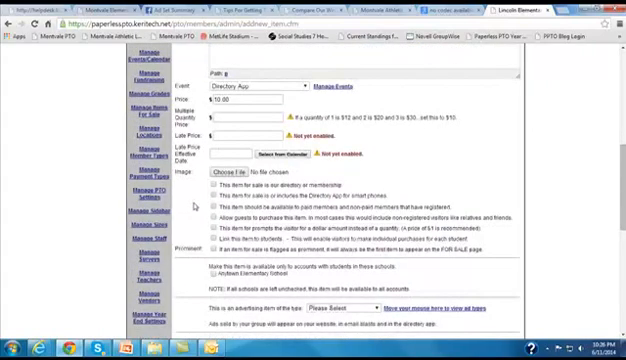
mouse_move(196, 208)
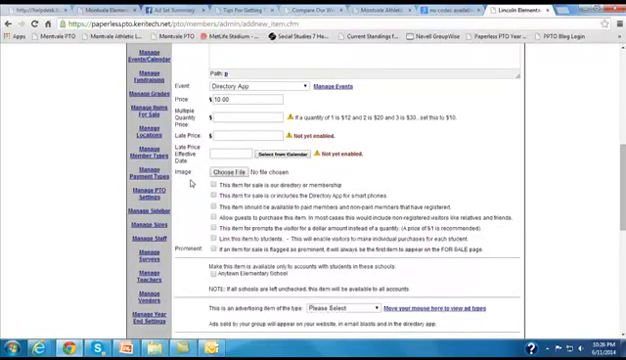
mouse_move(218, 188)
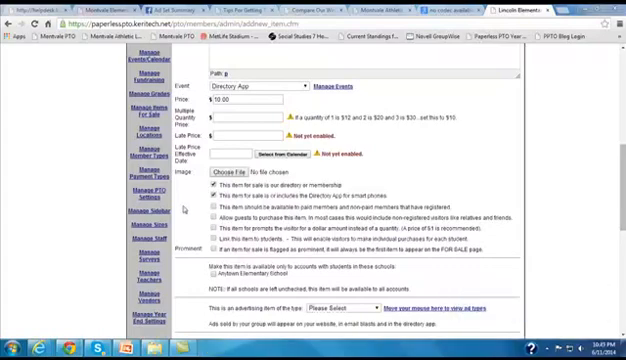
mouse_move(184, 210)
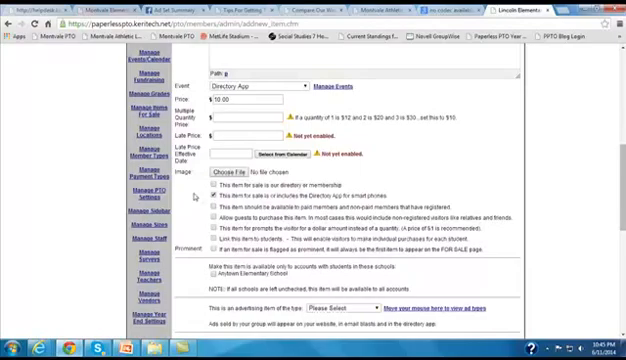
- Scroll down to the quantity-limit and purchaser-instructions fields of the item form
scroll("down", 3)
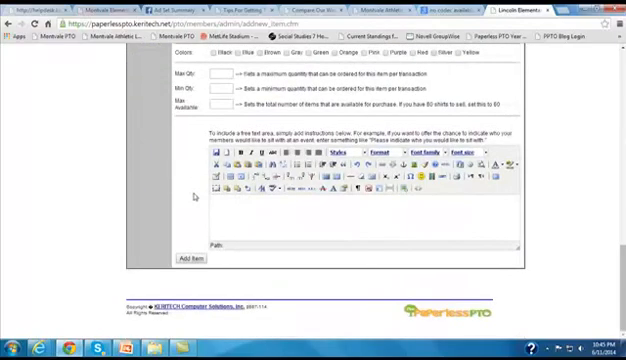
- Add the School Directory App item so it appears for sale at $10.00
left_click(190, 260)
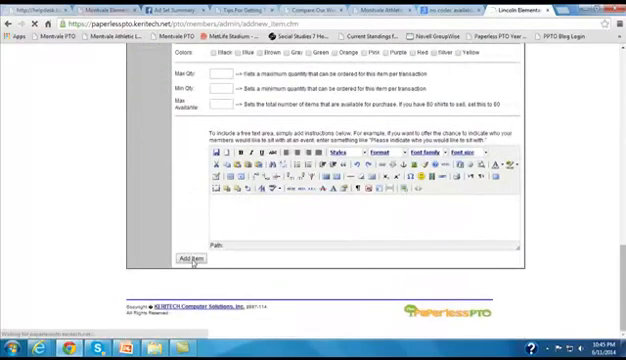
left_click(192, 260)
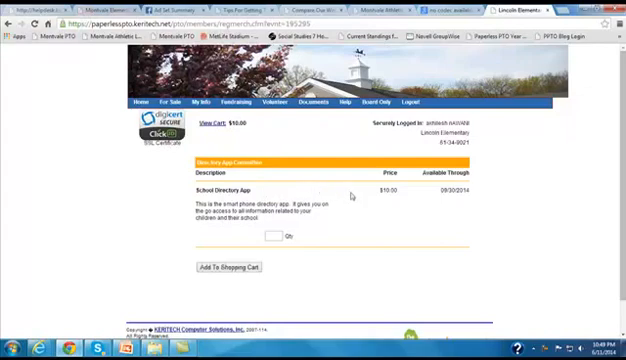
mouse_move(448, 200)
type("1")
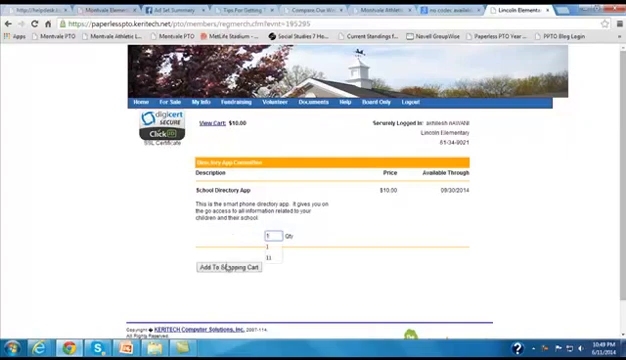
- Add one School Directory App at $10.00 to the shopping cart
left_click(212, 268)
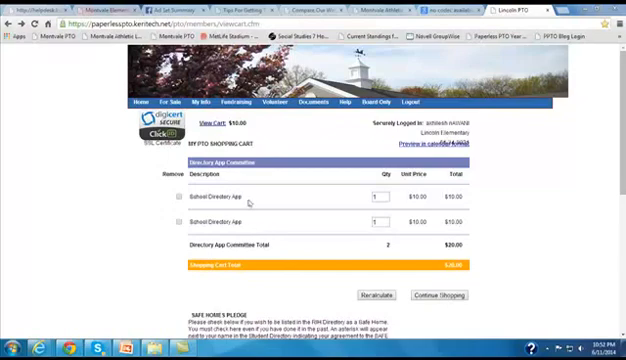
mouse_move(248, 204)
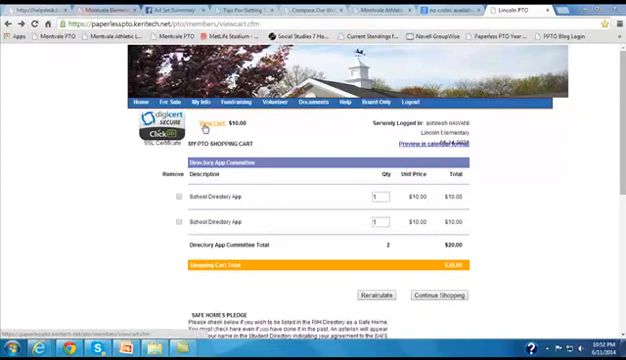
- Check out the cart to complete the School Directory App purchase
left_click(184, 100)
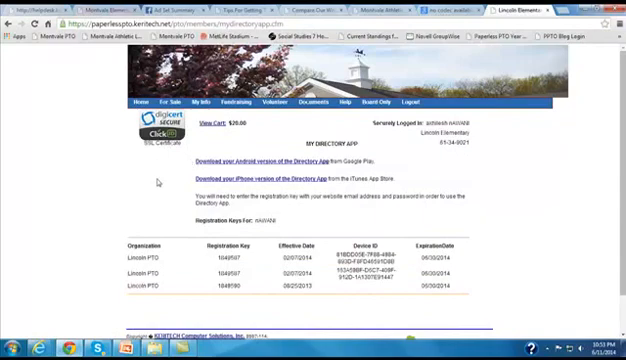
mouse_move(194, 264)
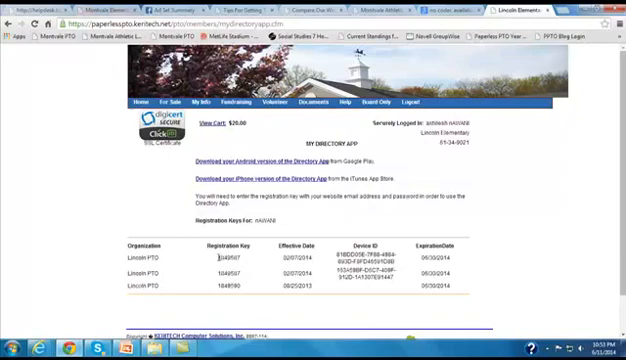
double_click(220, 258)
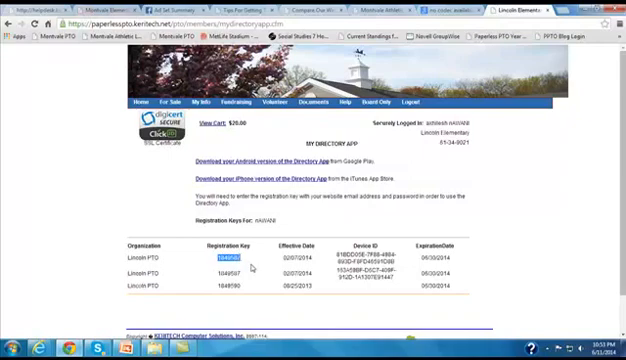